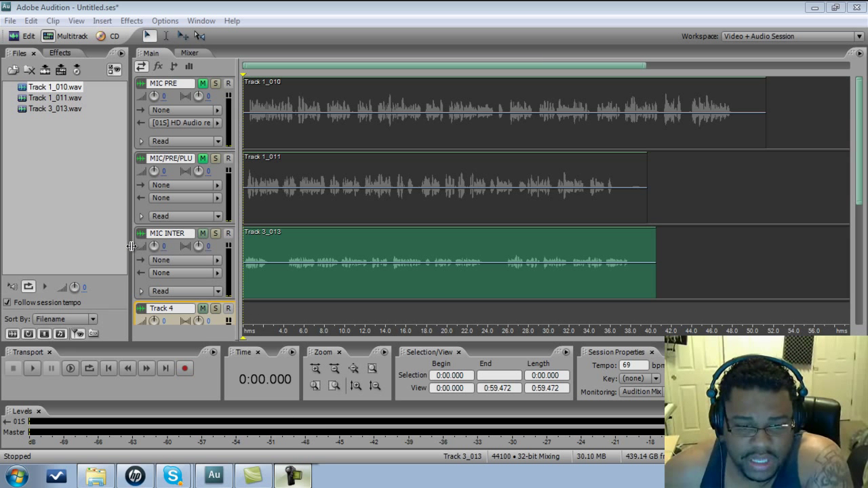
mouse_move(141, 264)
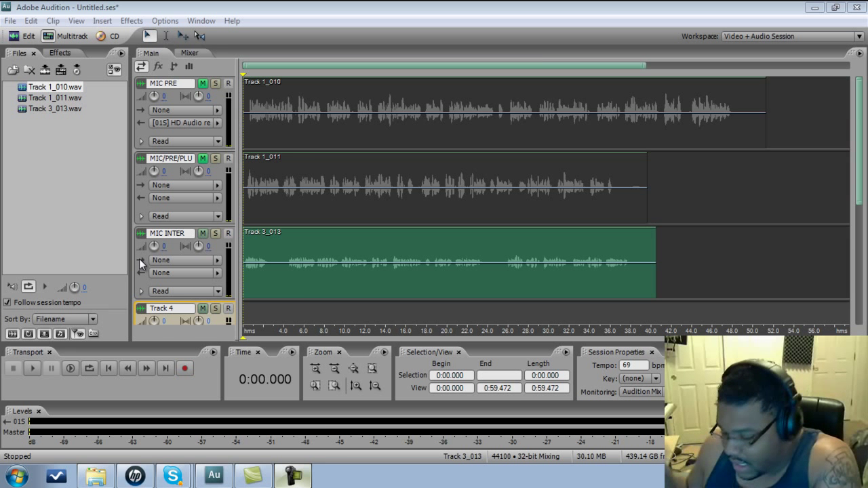
mouse_move(187, 360)
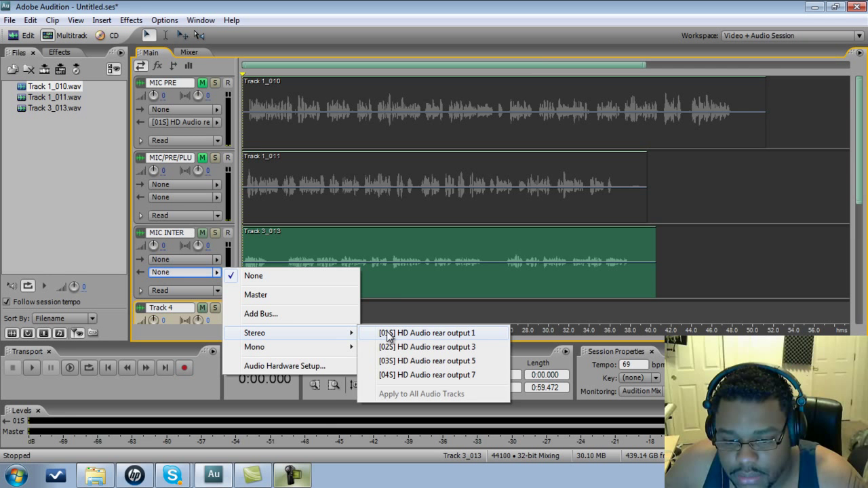
Route the MIC INTER track to the stereo [01S] HD Audio rear output 1
left_click(426, 333)
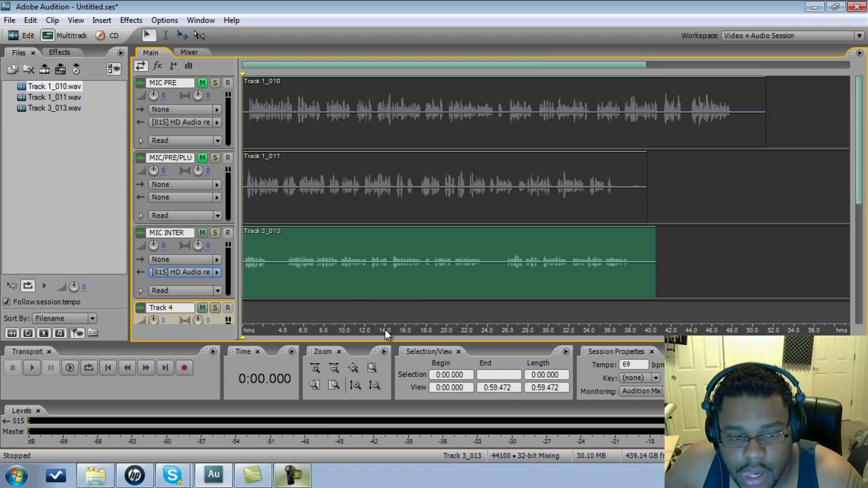
mouse_move(251, 290)
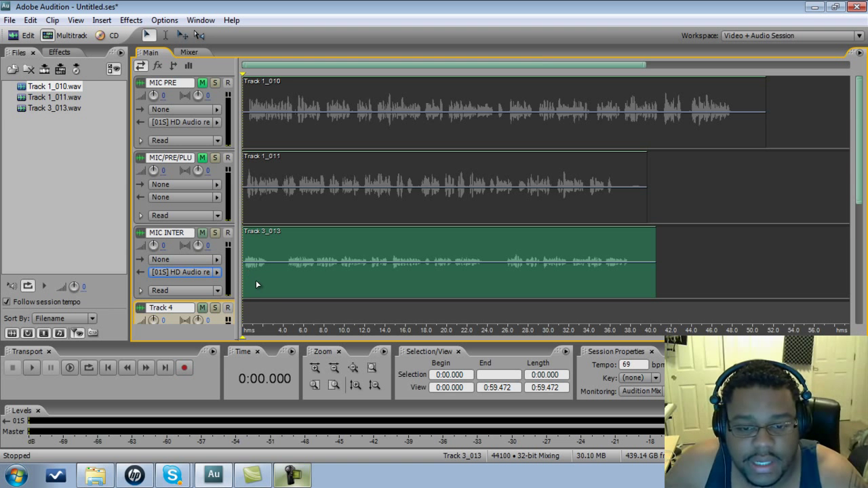
left_click(31, 367)
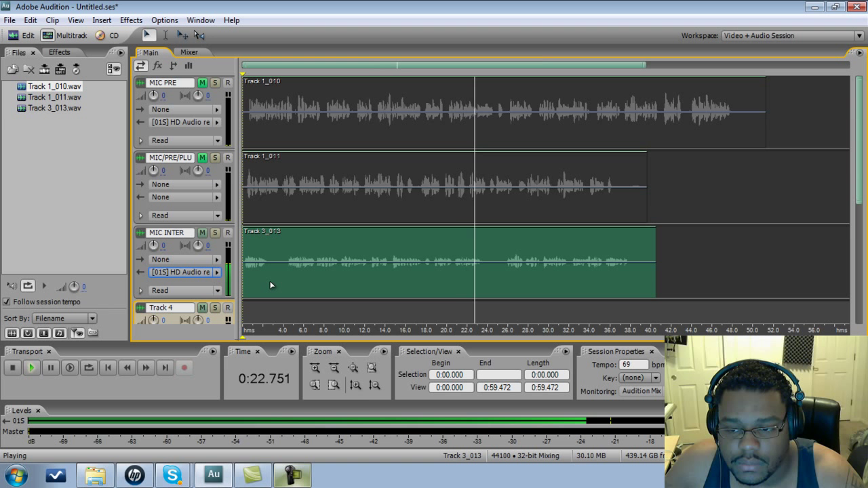
left_click(11, 366)
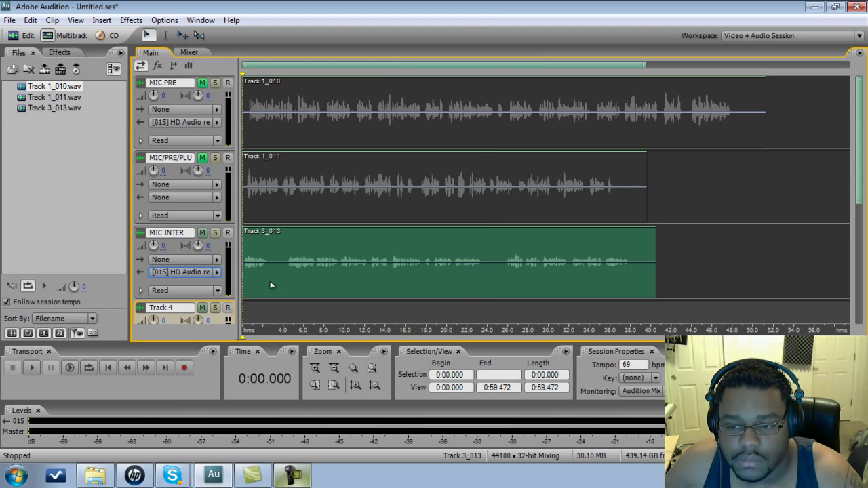
mouse_move(244, 271)
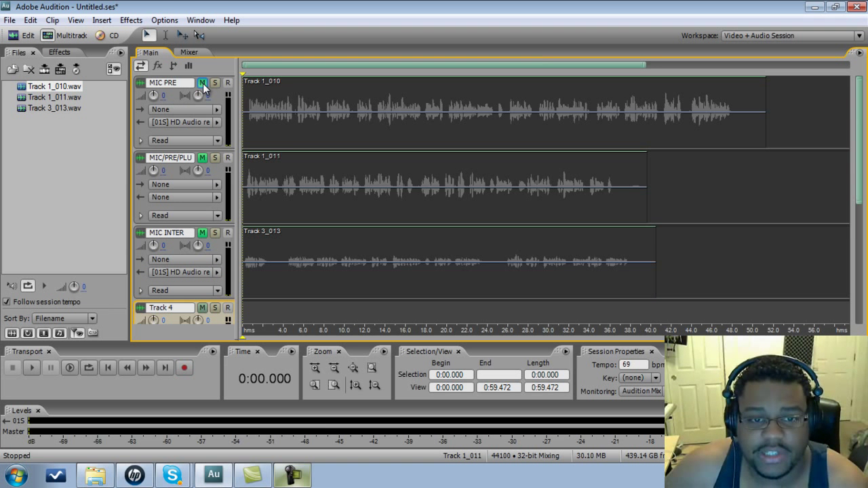
left_click(502, 111)
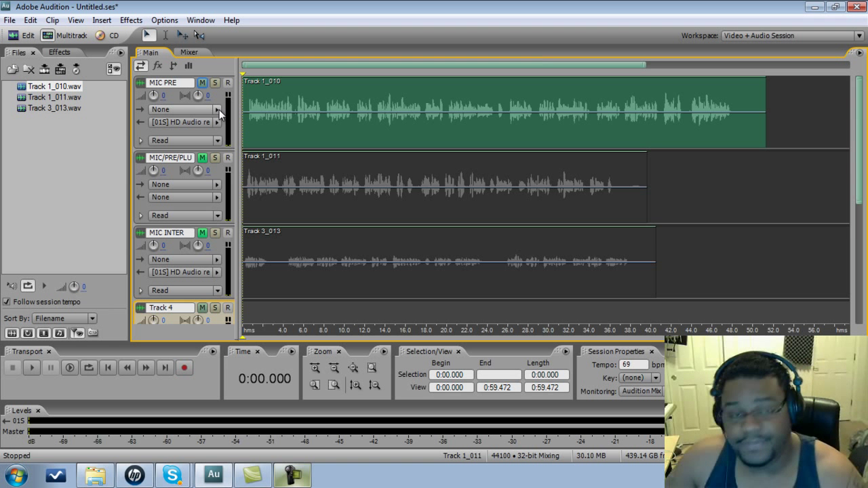
mouse_move(220, 108)
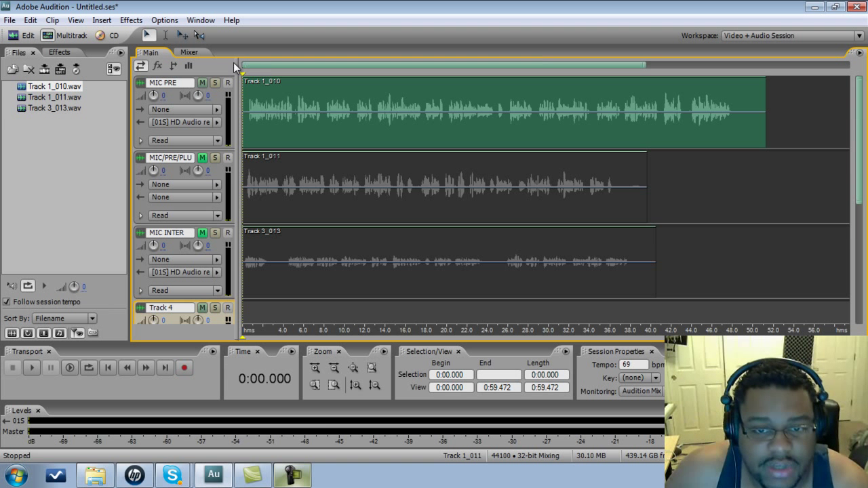
mouse_move(225, 92)
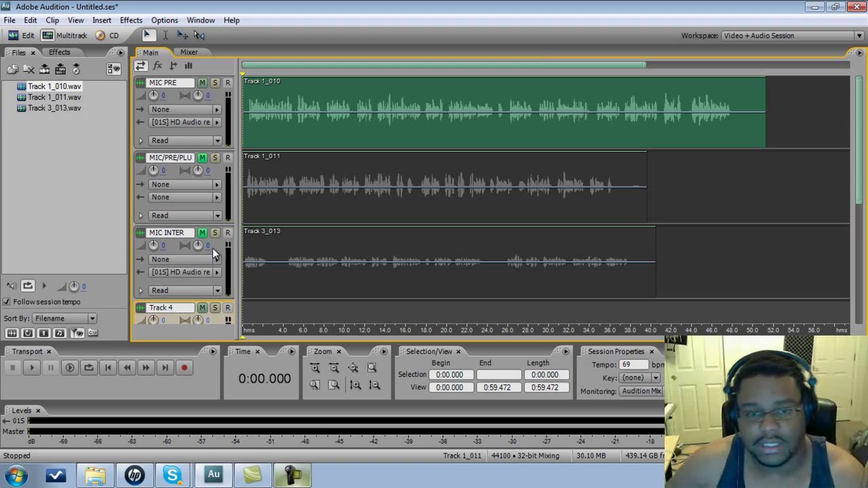
left_click(32, 367)
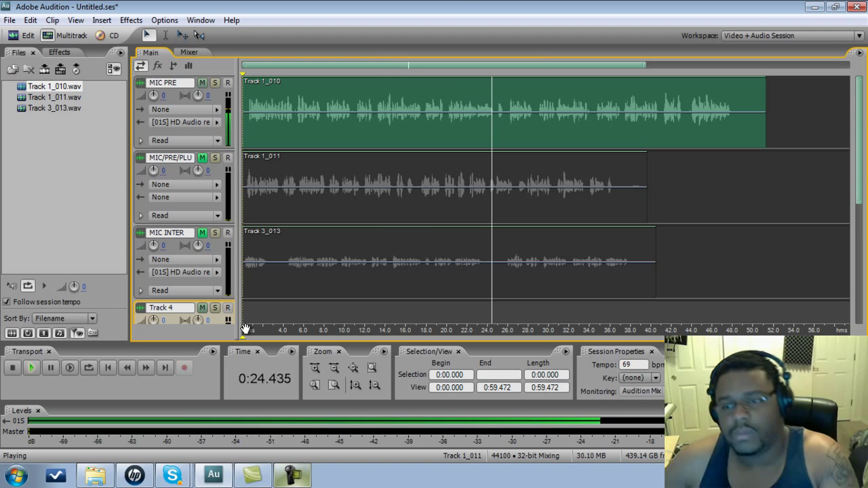
left_click(11, 367)
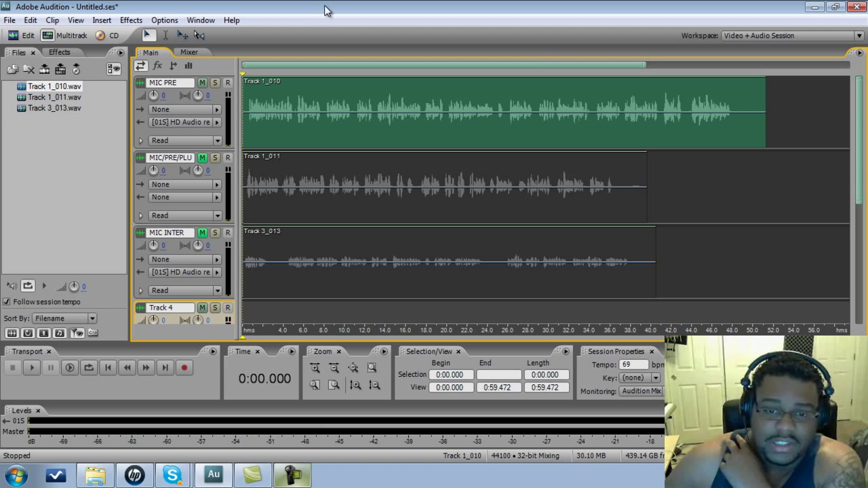
left_click(475, 261)
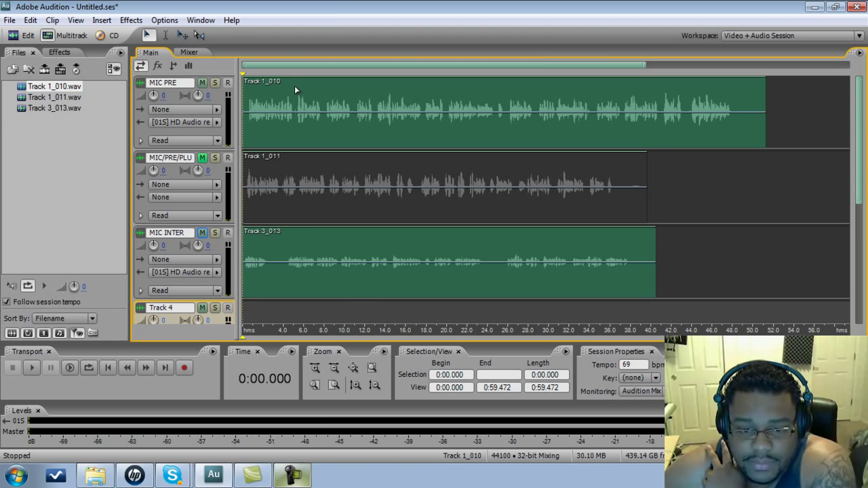
mouse_move(369, 116)
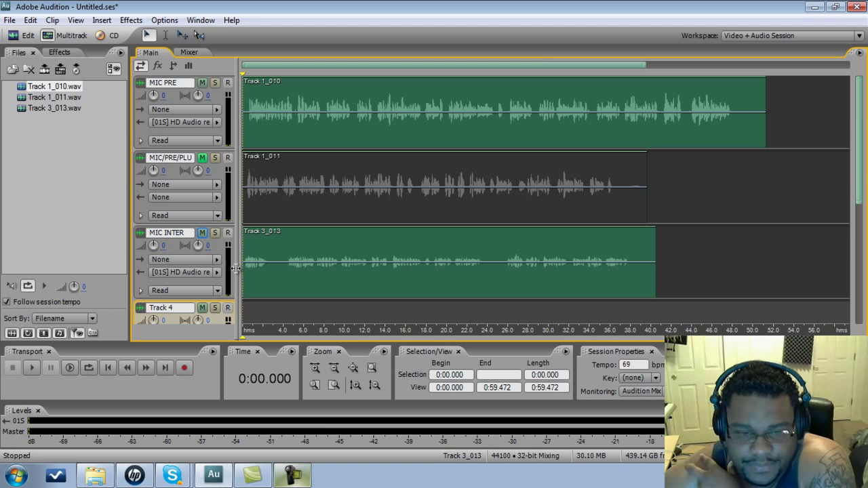
left_click(202, 232)
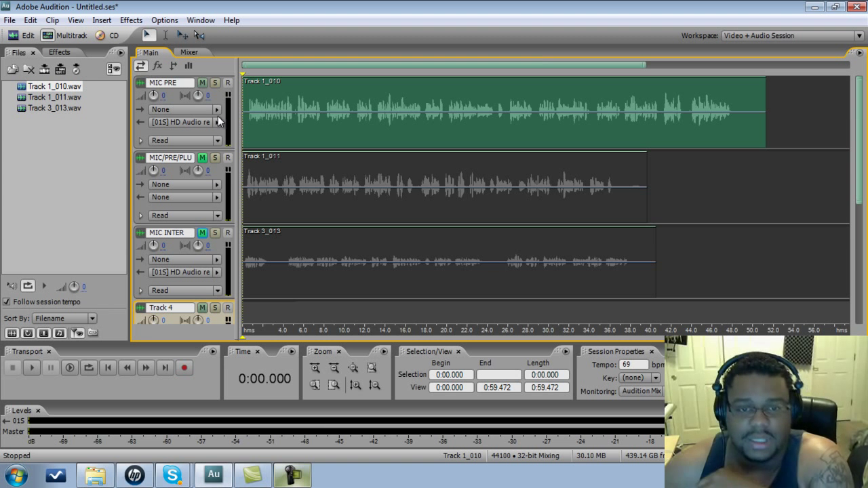
left_click(31, 366)
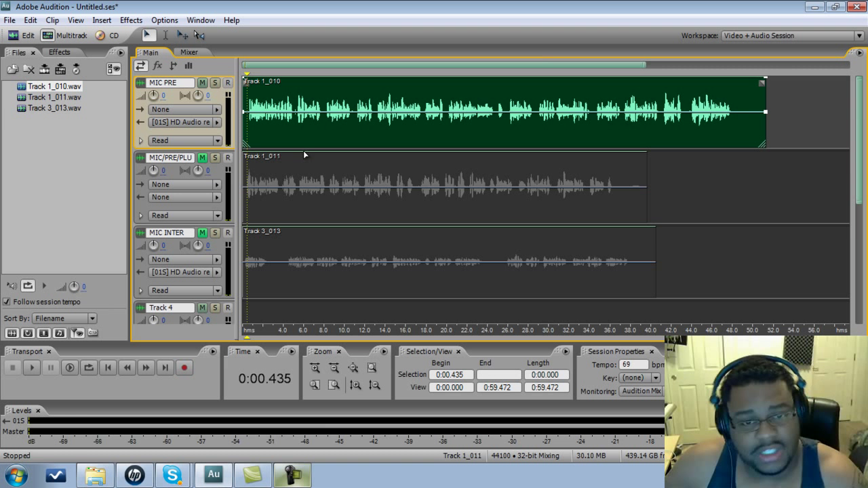
mouse_move(290, 187)
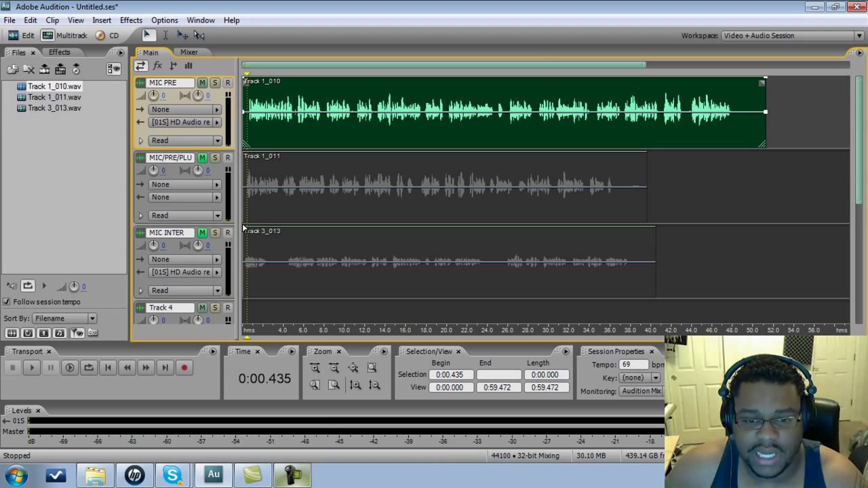
left_click(31, 367)
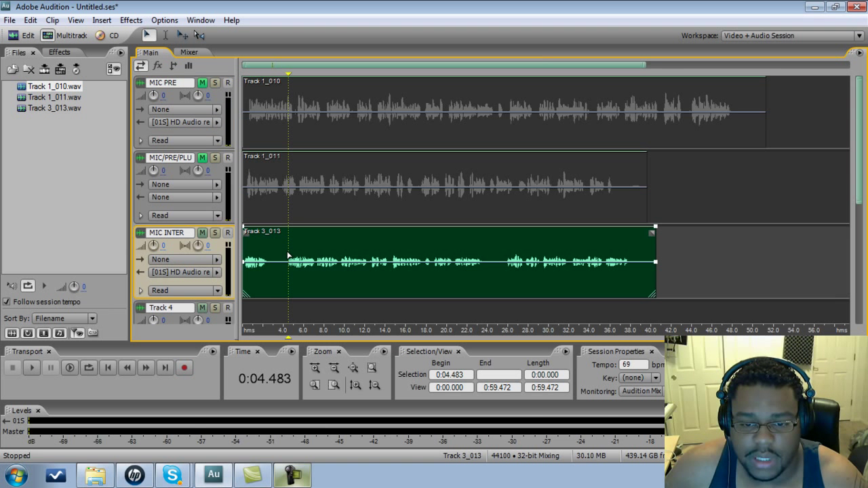
left_click(31, 366)
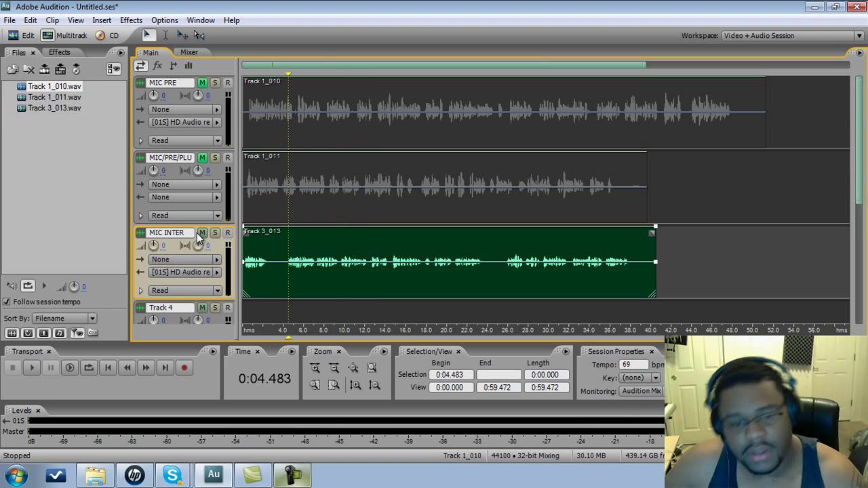
left_click(202, 82)
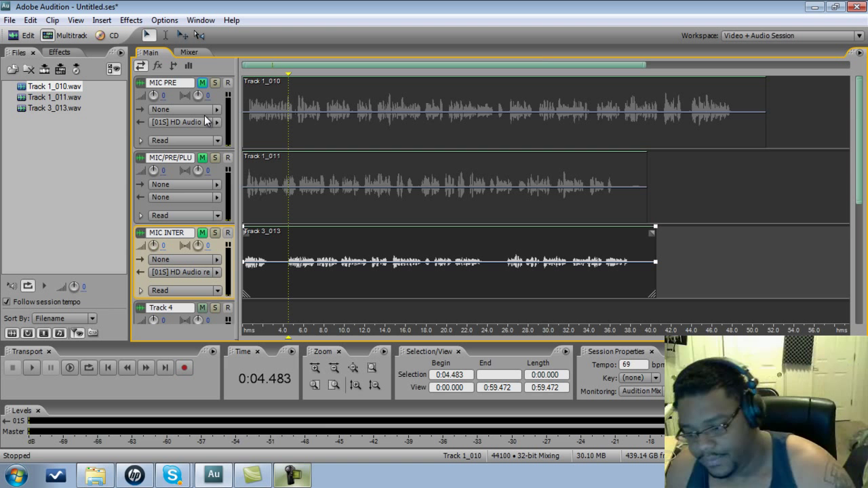
mouse_move(217, 123)
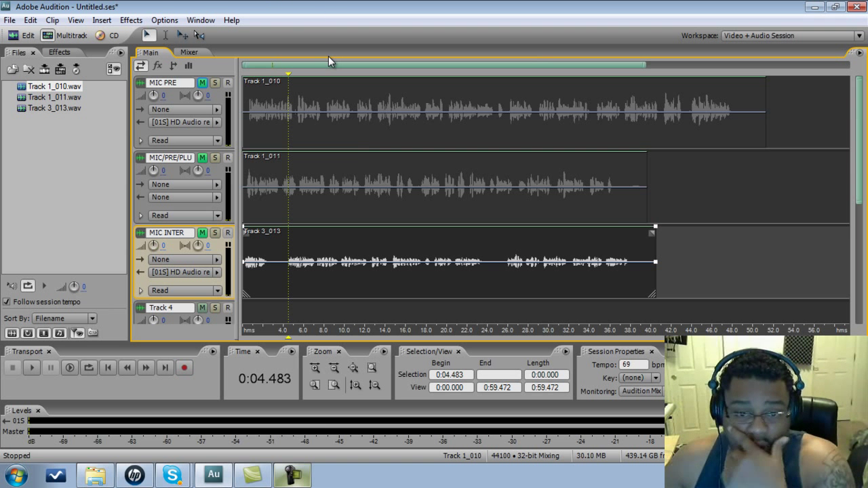
mouse_move(328, 76)
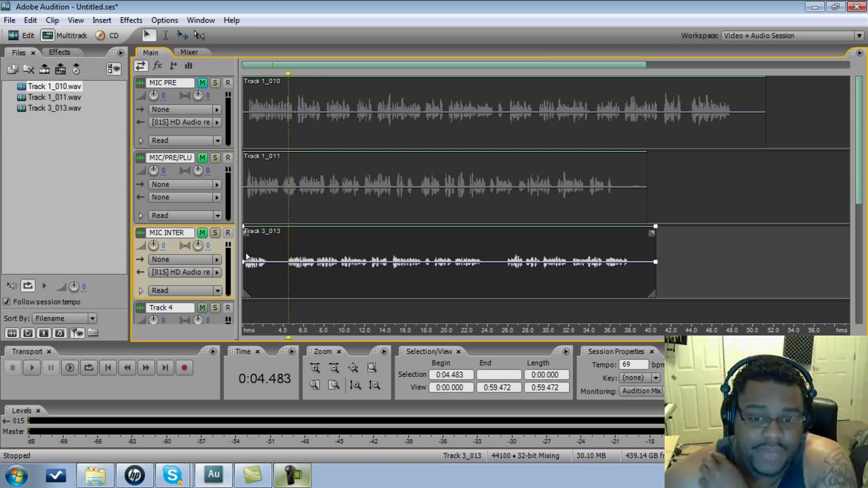
mouse_move(247, 259)
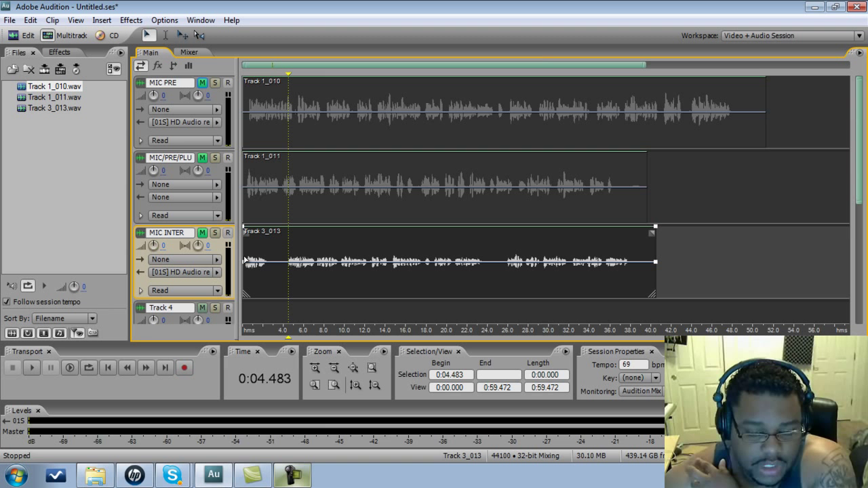
mouse_move(202, 234)
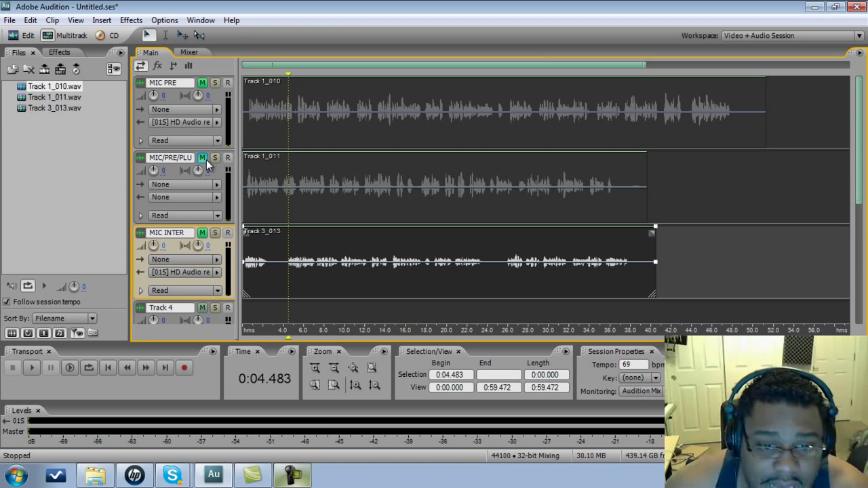
Select the MIC/PRE/PLU clip and return the playhead to 0:00.000
left_click(441, 187)
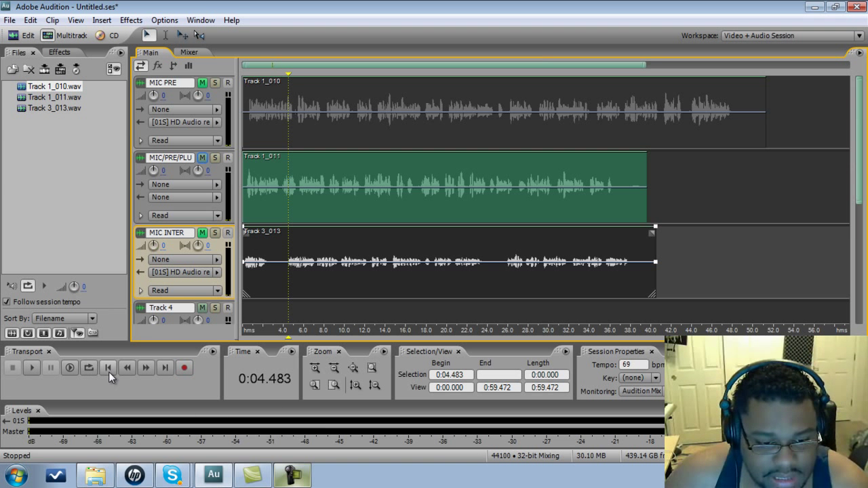
left_click(109, 366)
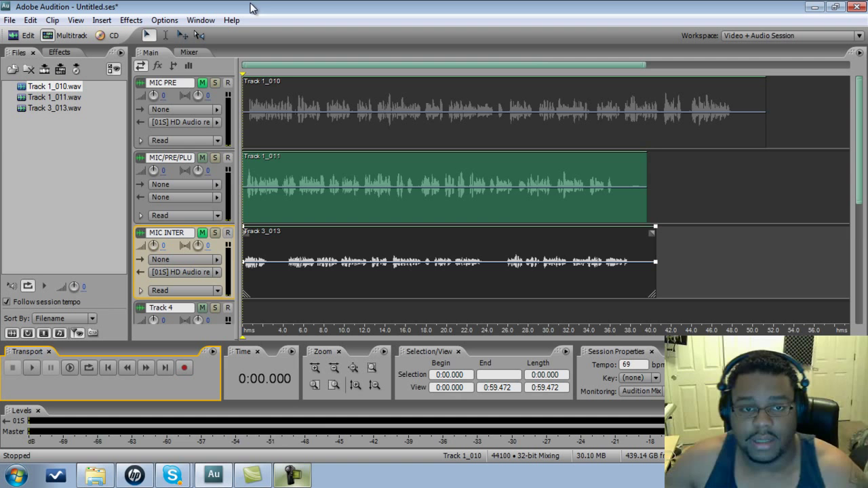
In the Mixer, insert the VST 1975 Compressor/Limiter on the MIC/PRE/PLU track
left_click(189, 51)
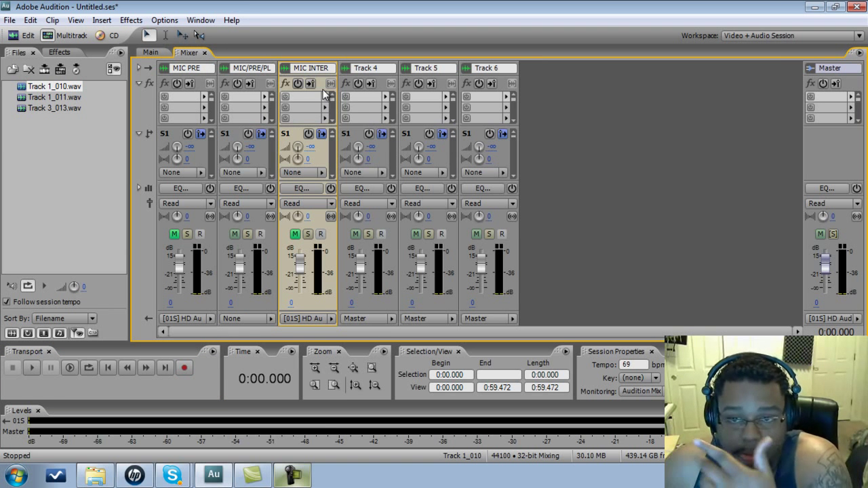
mouse_move(266, 100)
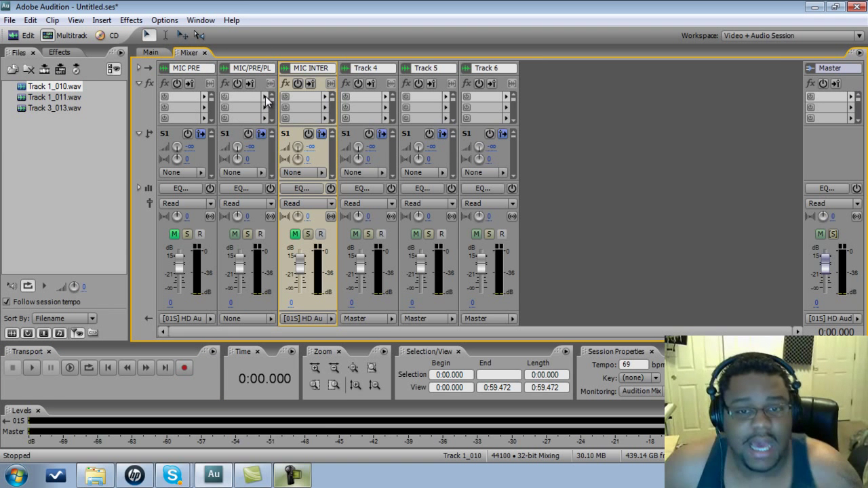
left_click(270, 95)
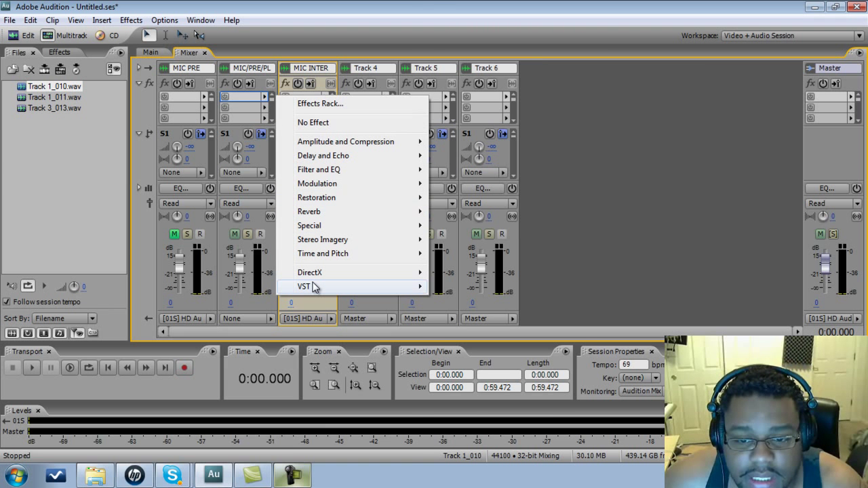
left_click(304, 287)
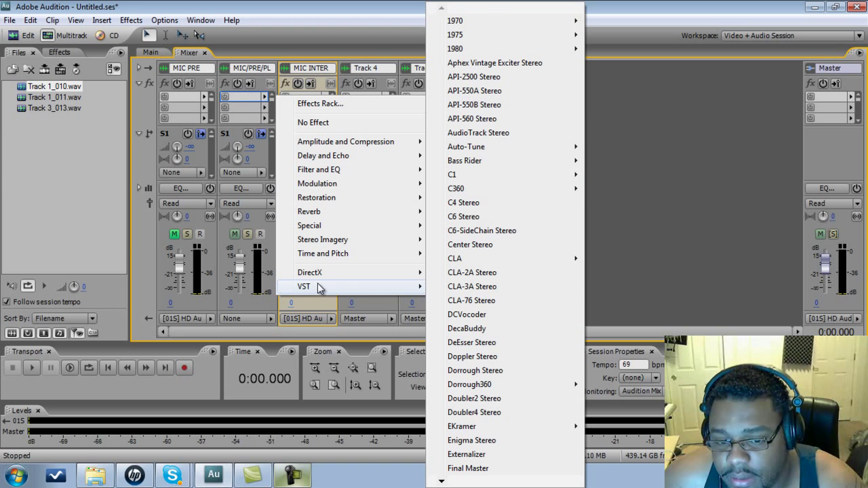
mouse_move(502, 35)
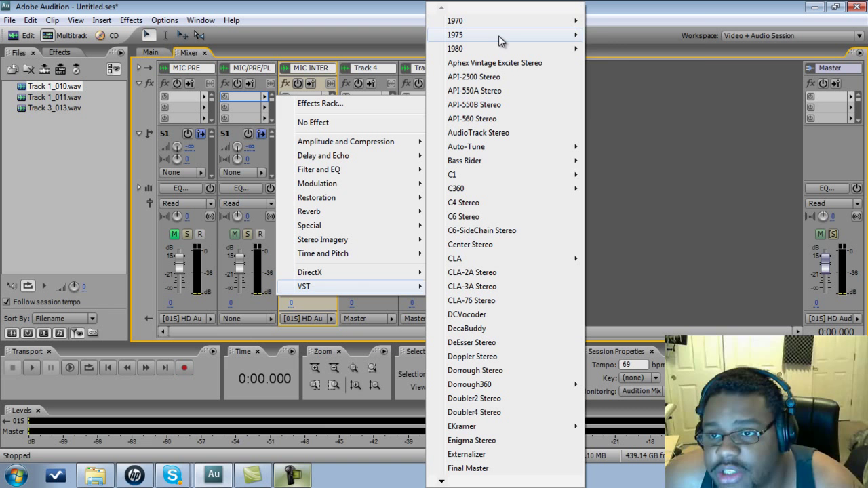
mouse_move(501, 35)
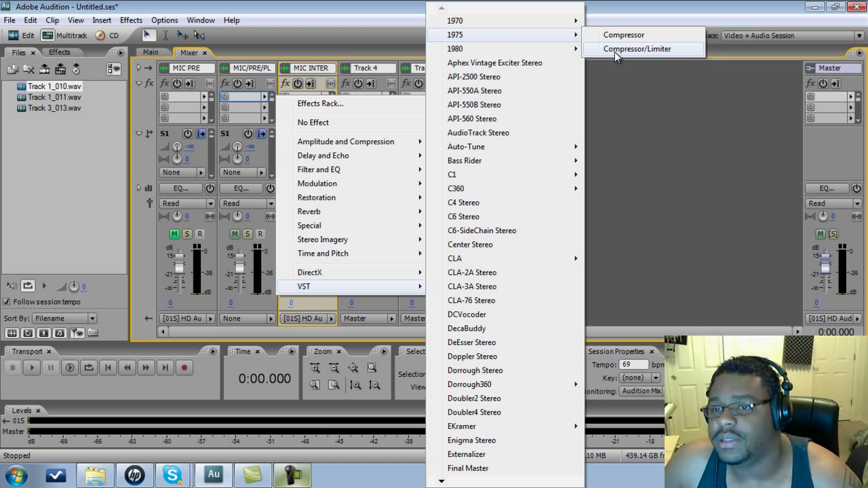
left_click(638, 49)
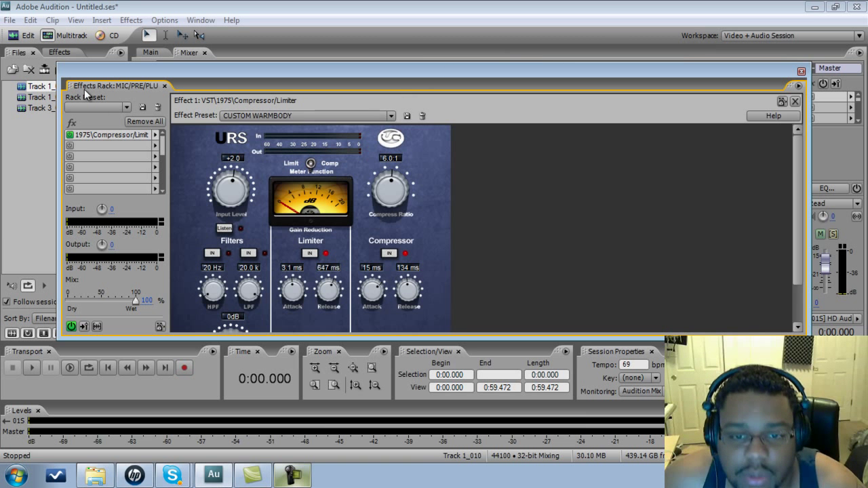
Close the compressor Effects Rack and return to the Multitrack Main view
left_click(391, 115)
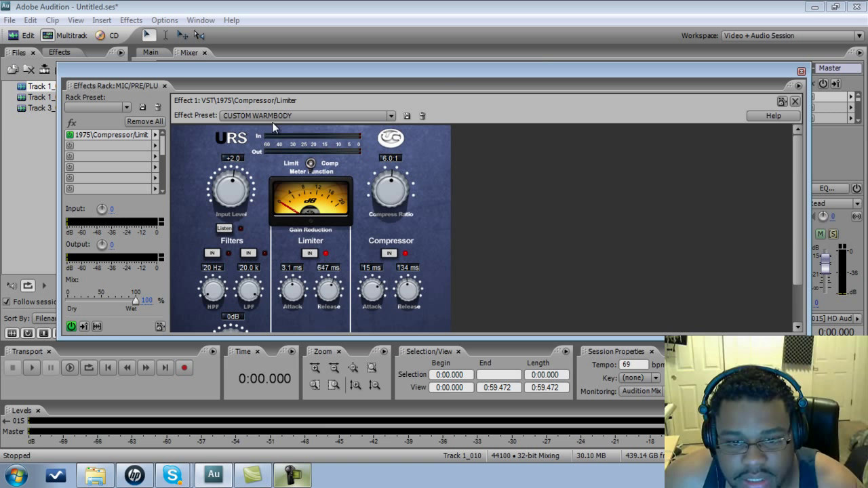
mouse_move(298, 236)
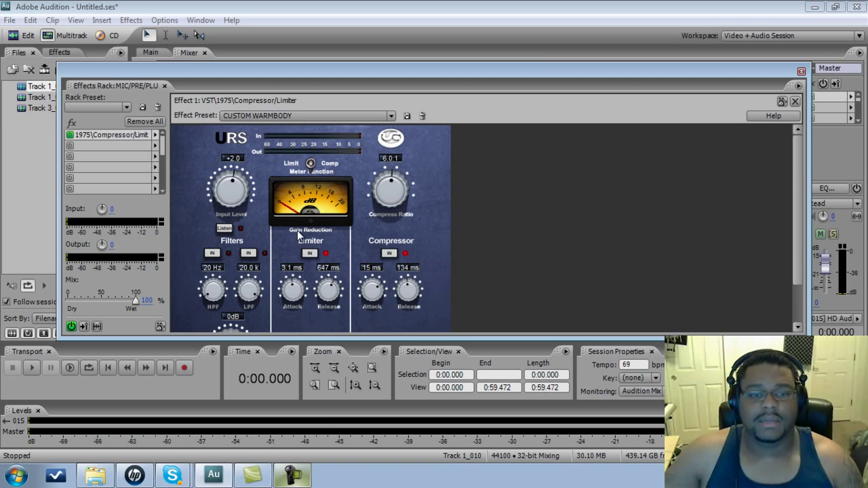
mouse_move(190, 185)
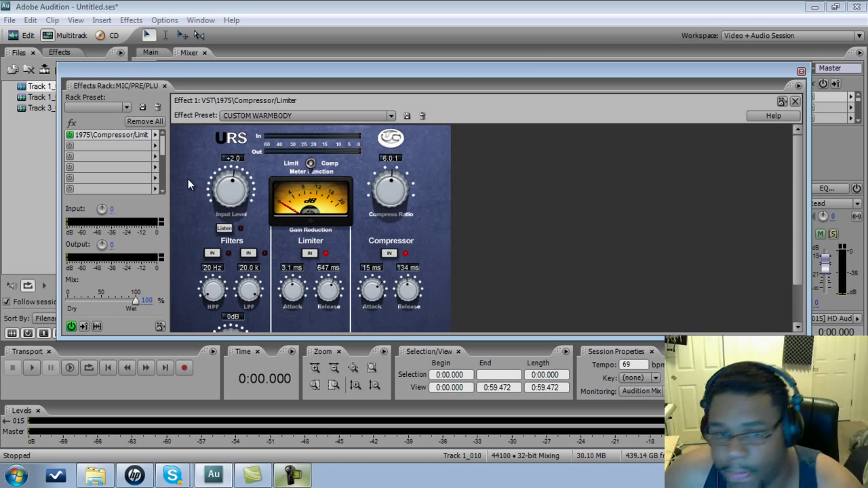
mouse_move(252, 143)
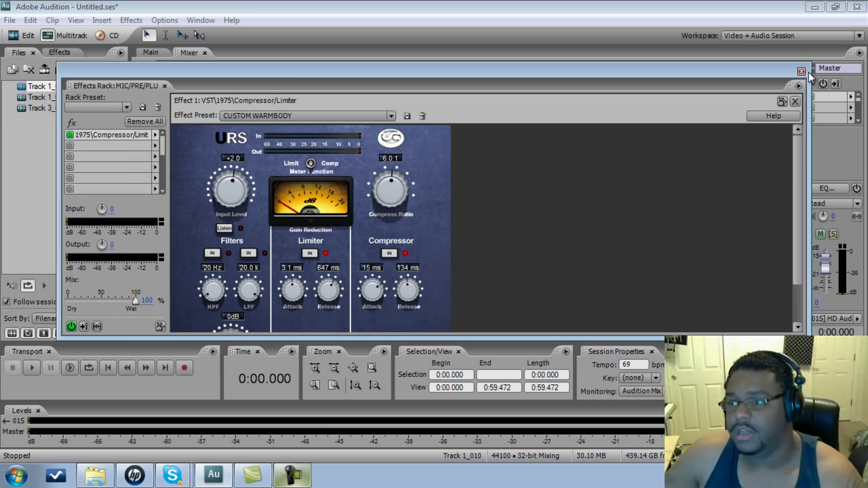
left_click(800, 71)
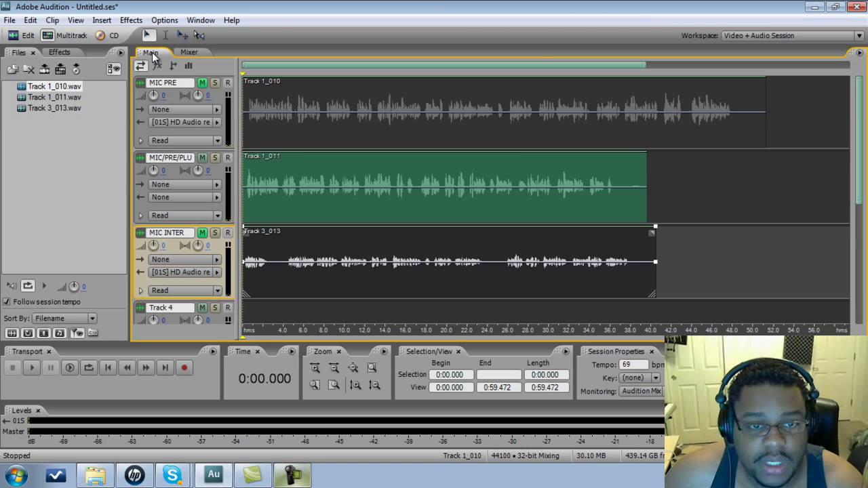
mouse_move(233, 210)
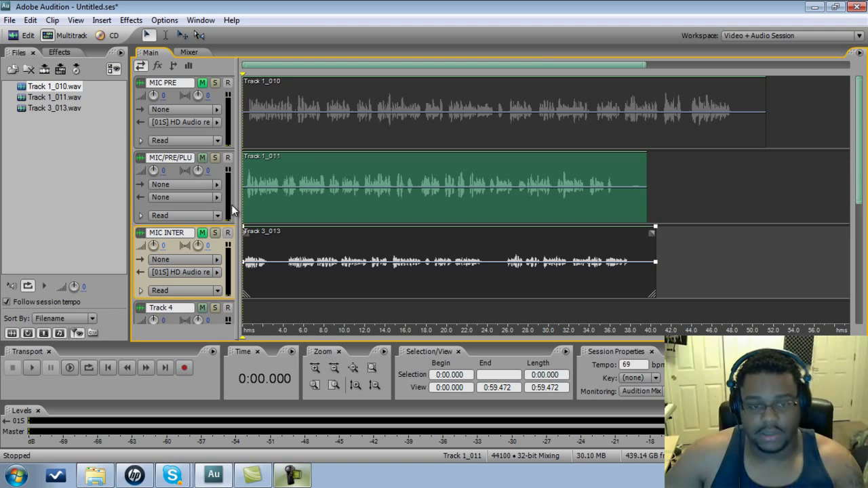
Route track 2 to stereo [01S] HD Audio rear output 1 and start playback
left_click(179, 198)
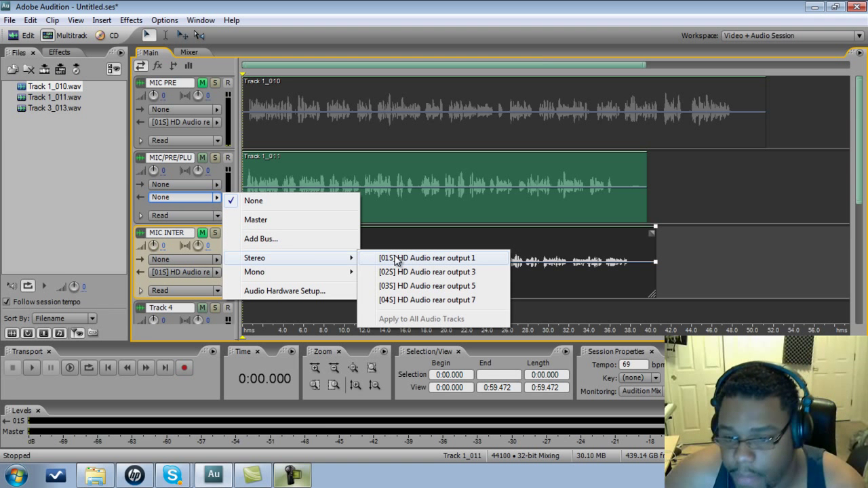
left_click(426, 258)
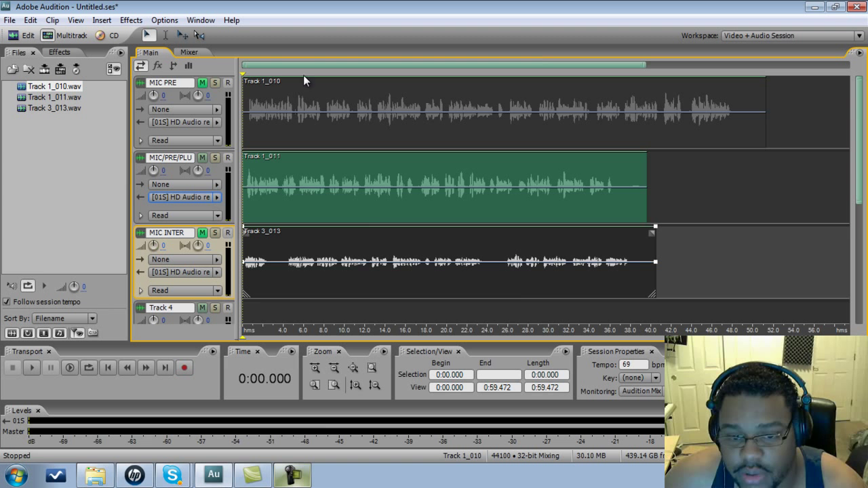
mouse_move(230, 179)
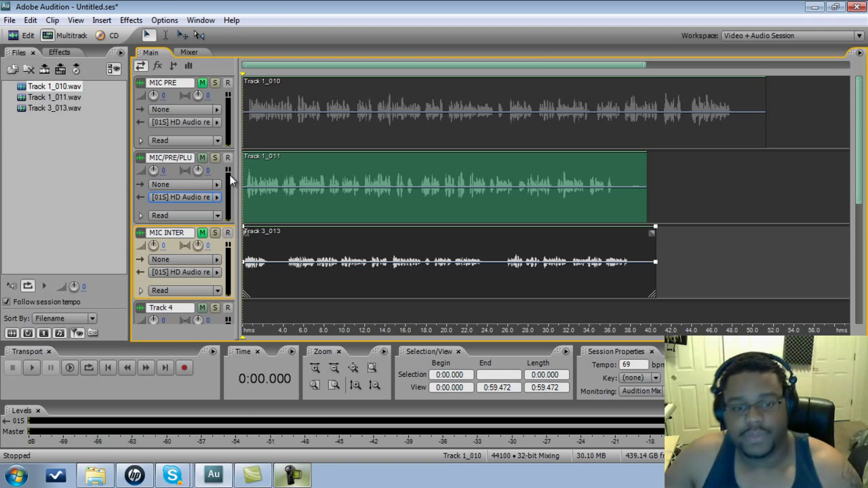
left_click(31, 367)
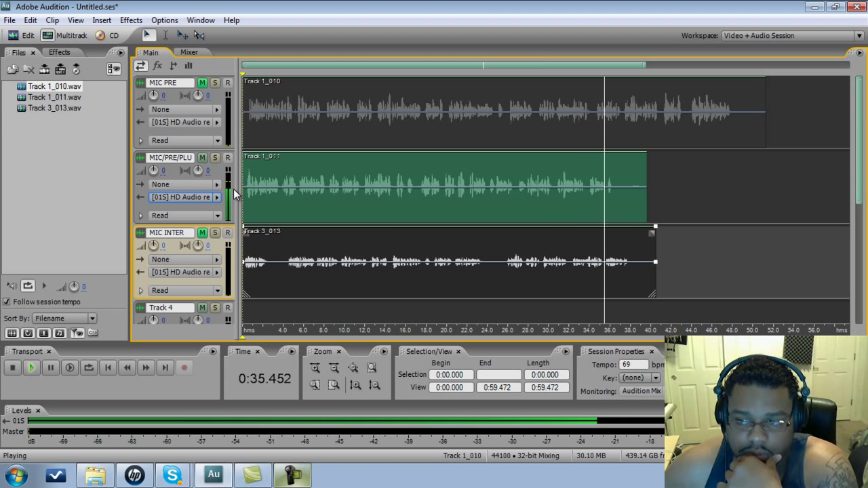
Stop playback, leaving the session time back at zero
left_click(11, 366)
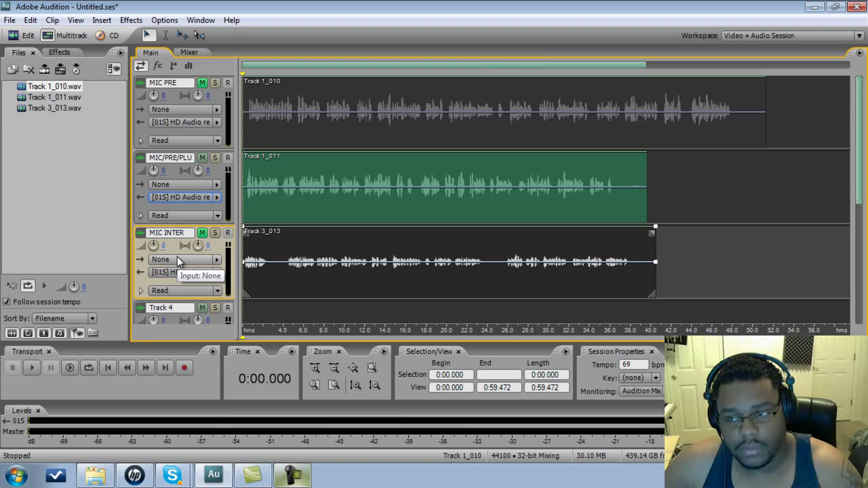
mouse_move(207, 179)
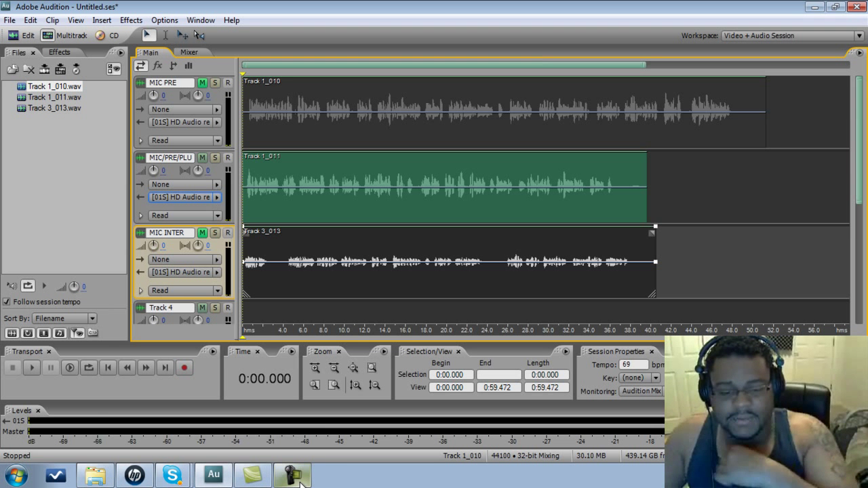
left_click(292, 475)
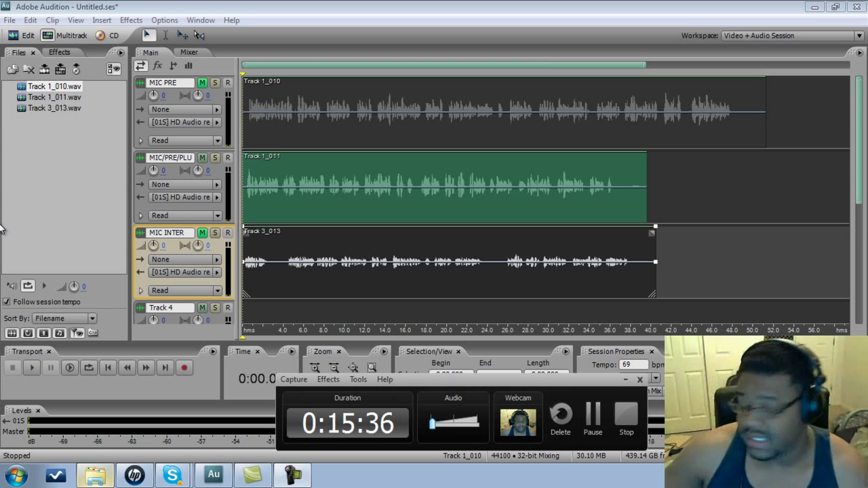
mouse_move(202, 83)
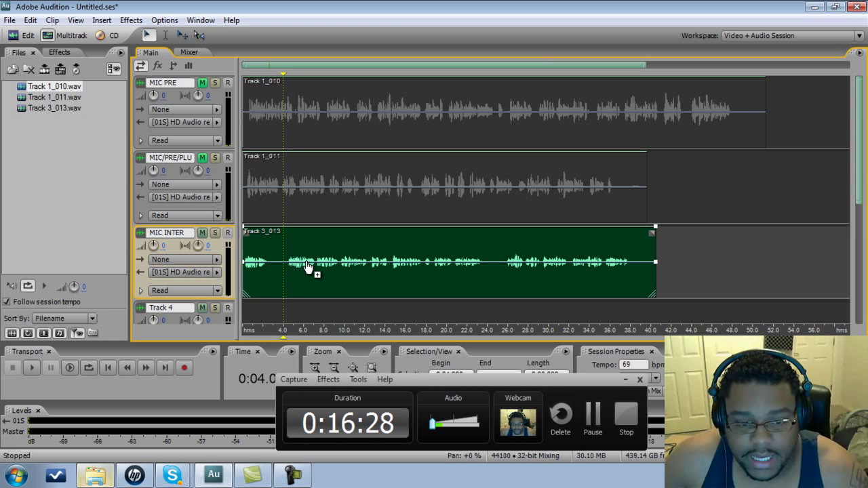
Drop the Track 3_013 take and single out Track 1_010 on the MIC PRE track
left_click(31, 367)
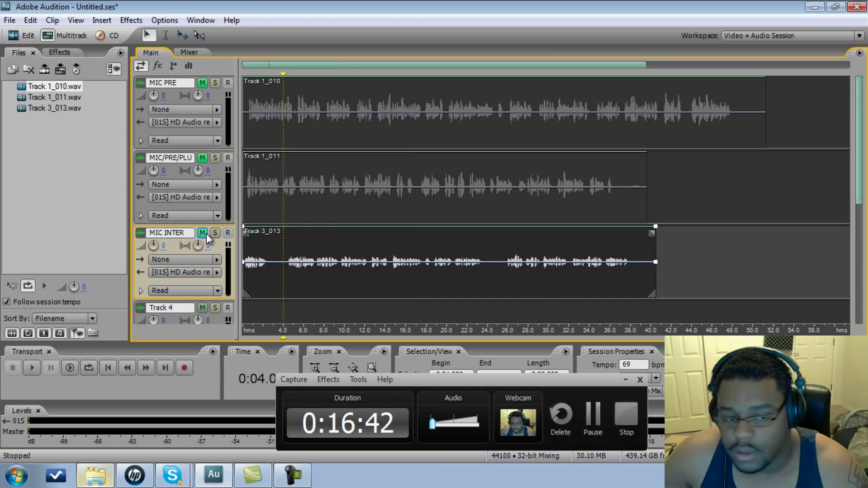
left_click(475, 111)
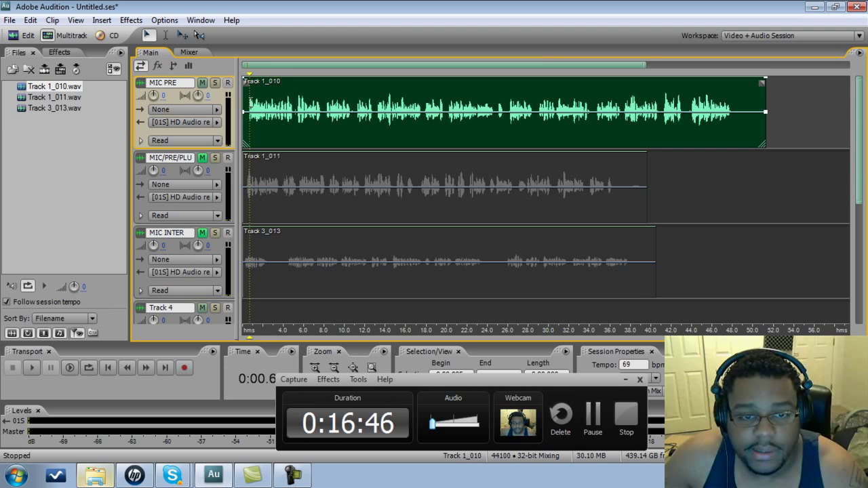
Single out the Track 1_011 take on the second track for listening
left_click(31, 366)
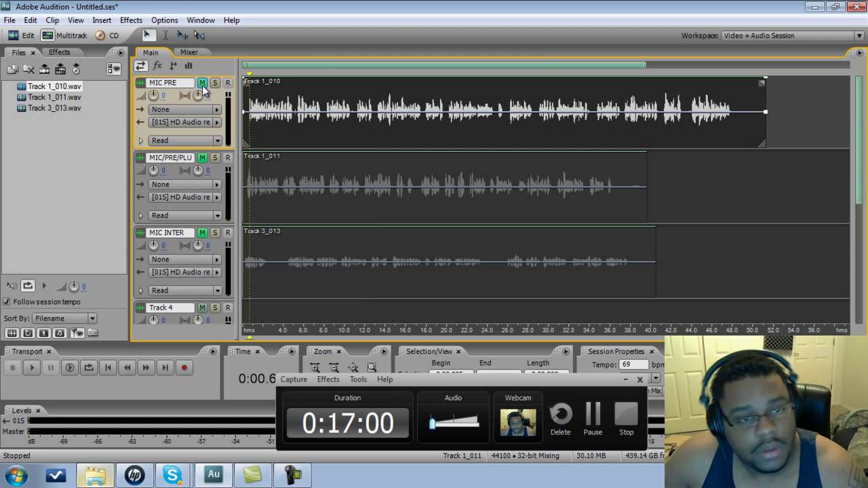
left_click(441, 187)
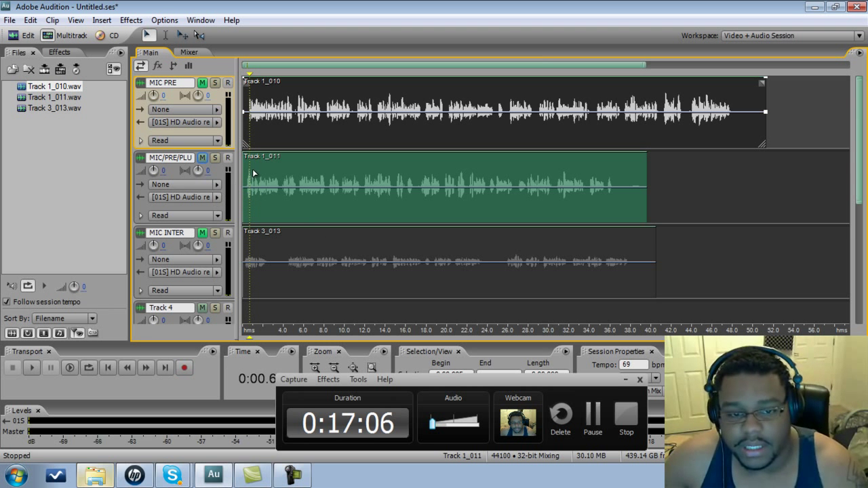
Play back the Track 1_011 take with Track 1_010 dimmed for comparison
left_click(31, 367)
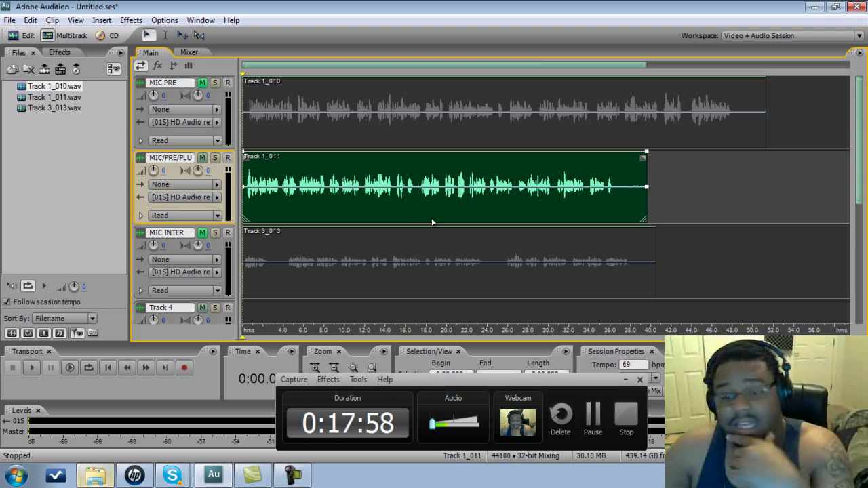
mouse_move(494, 308)
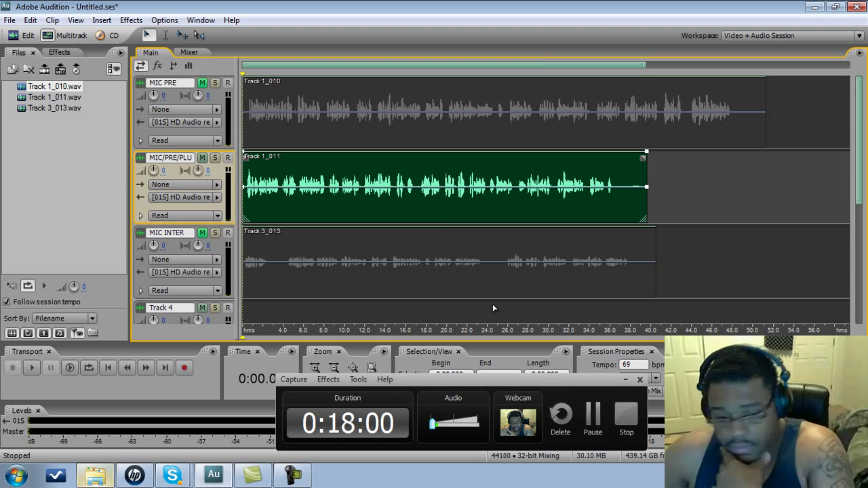